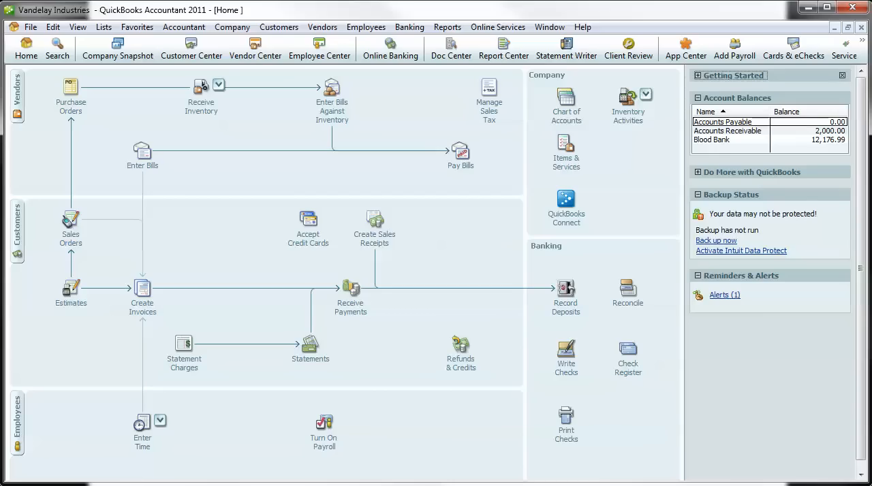
mouse_move(229, 147)
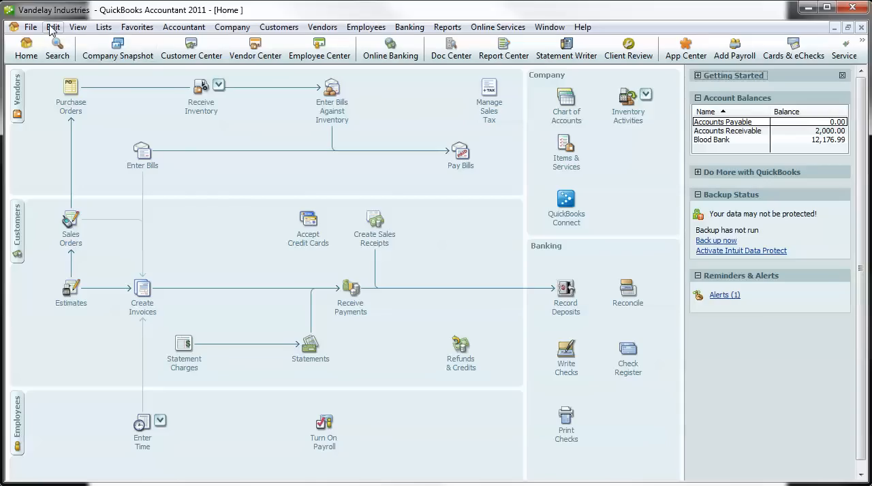
- In Send Forms preferences, try Web Mail, cancel Add Email Info, and keep Outlook as the e-mail method
left_click(52, 27)
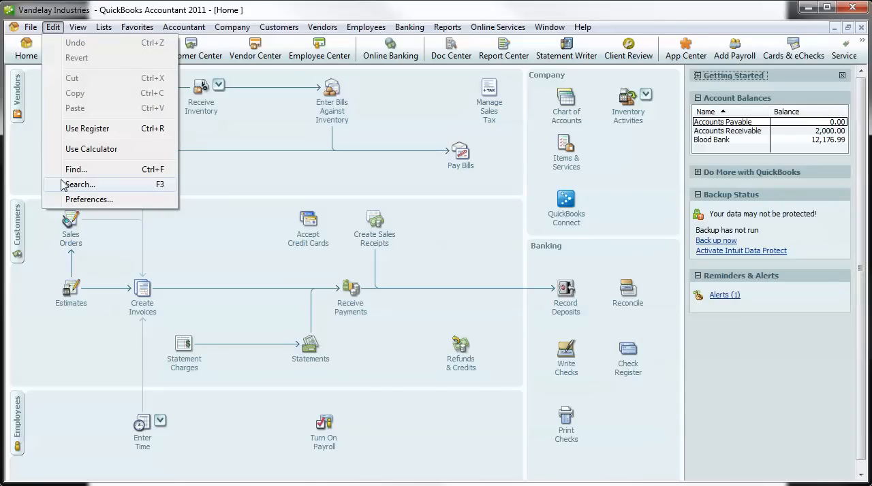
left_click(88, 199)
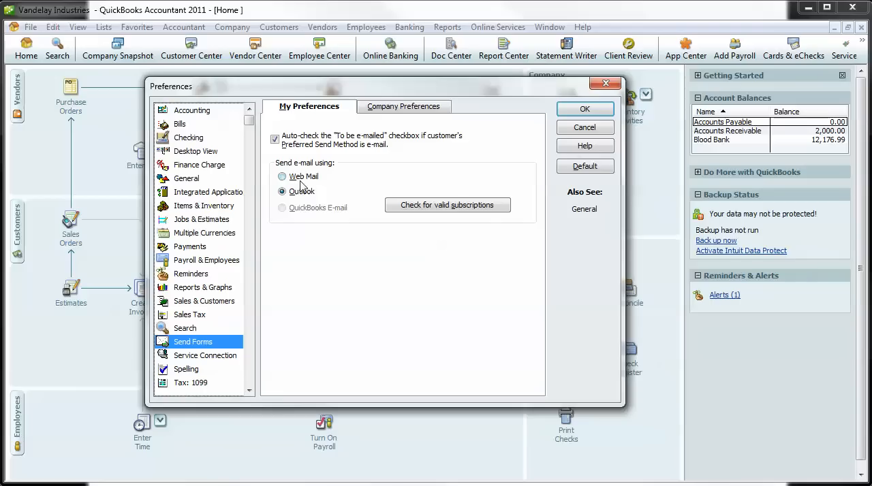
left_click(282, 190)
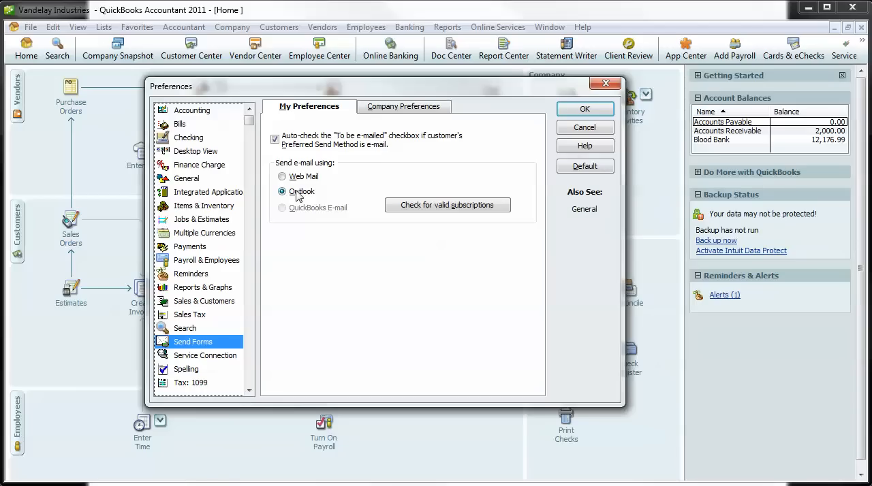
left_click(282, 177)
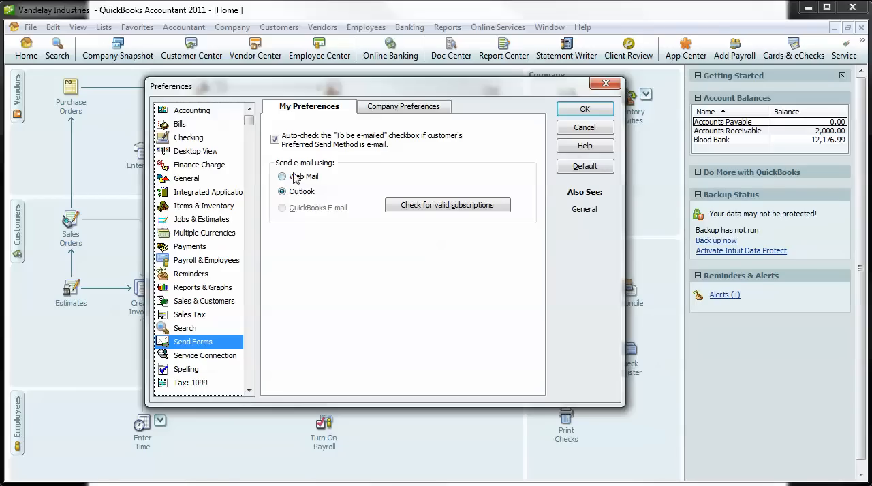
left_click(282, 177)
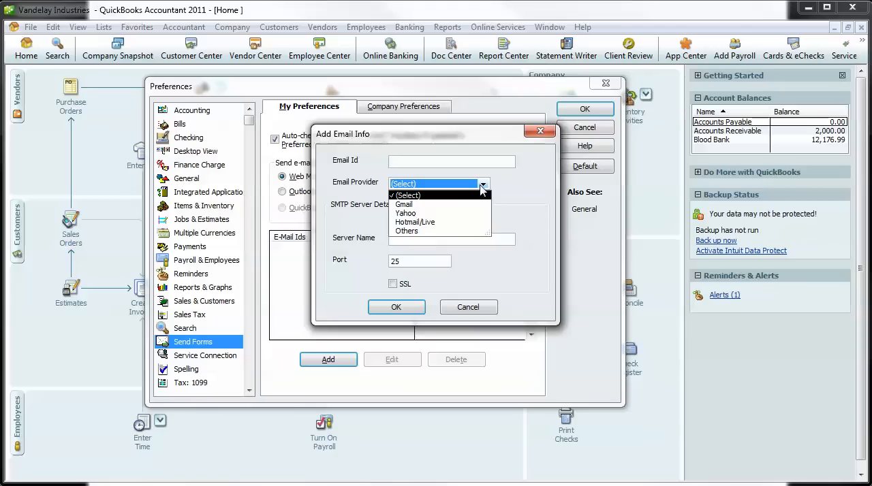
mouse_move(442, 234)
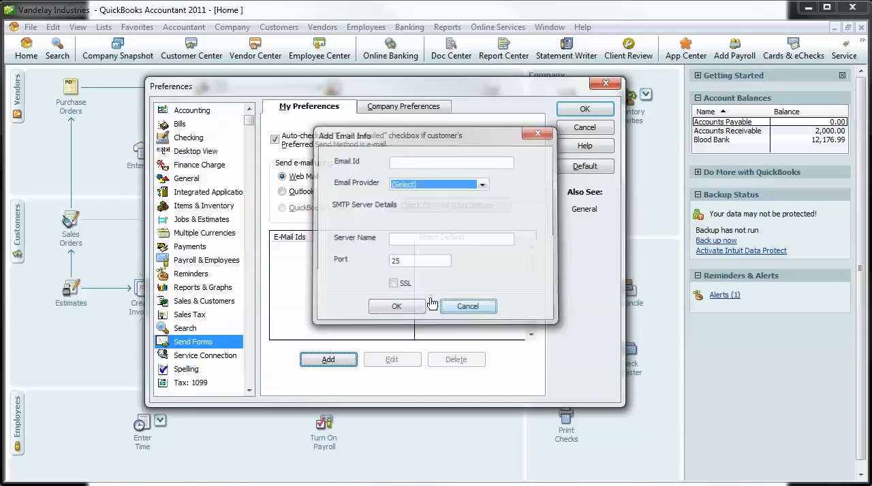
left_click(468, 305)
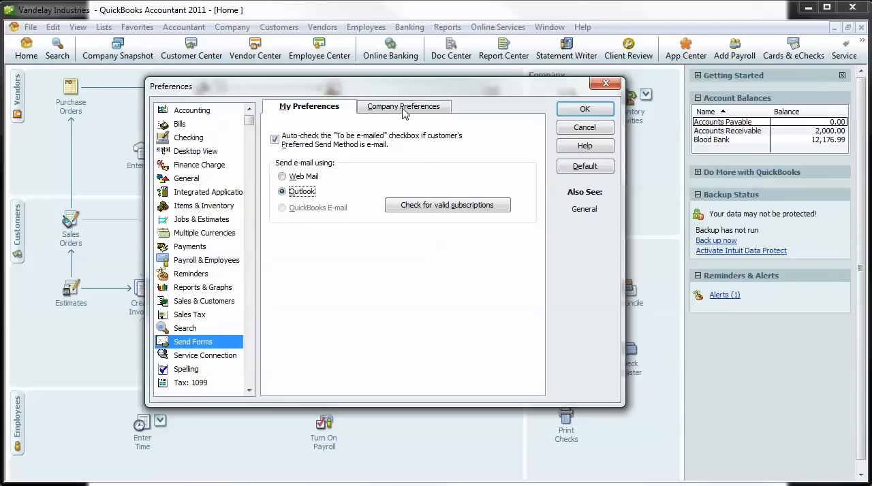
- Review the company-wide Invoices e-mail template and greeting format, then save the preferences with OK
left_click(404, 107)
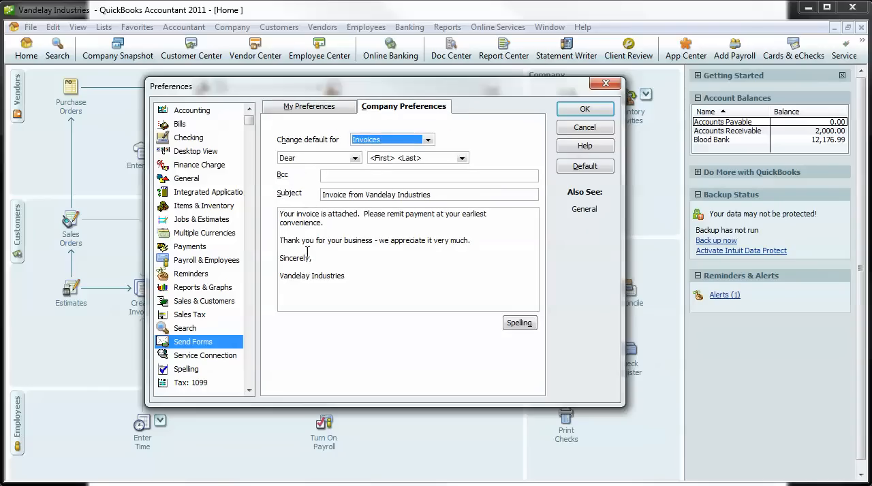
left_click(427, 139)
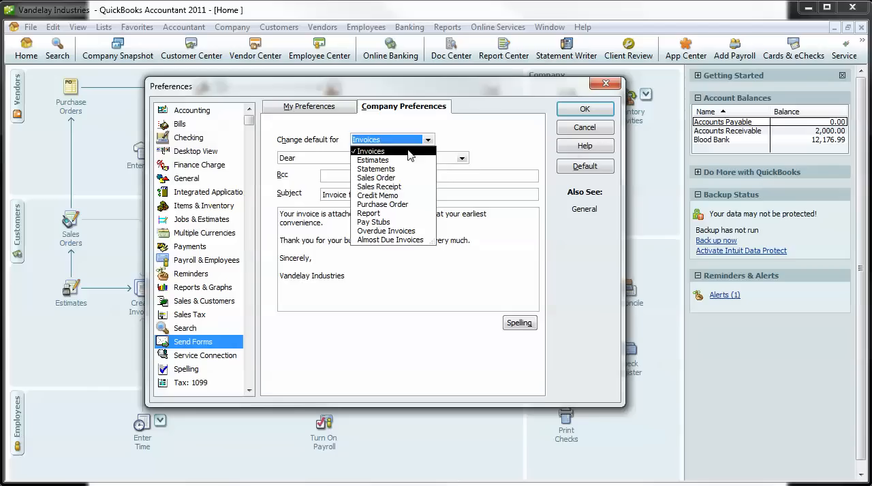
left_click(368, 150)
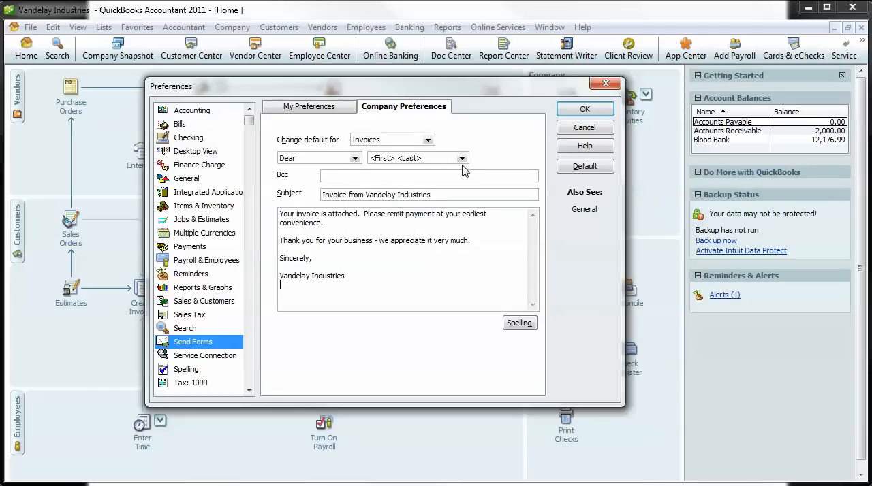
left_click(416, 158)
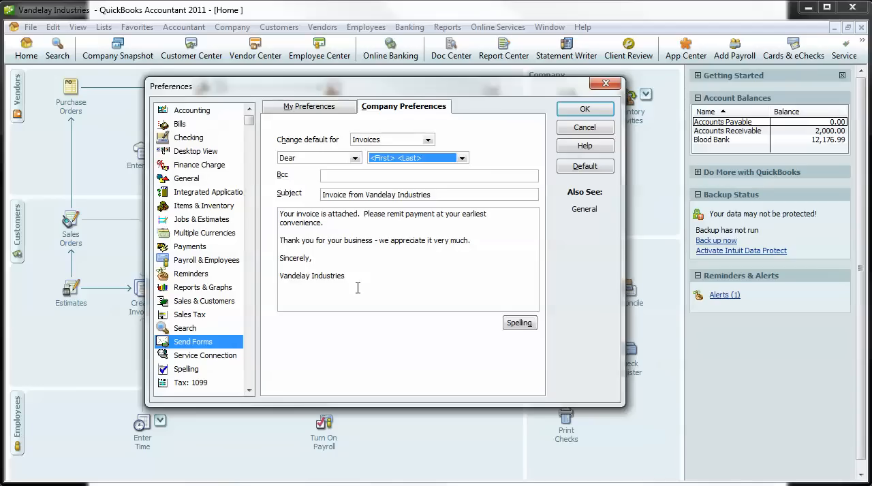
mouse_move(584, 128)
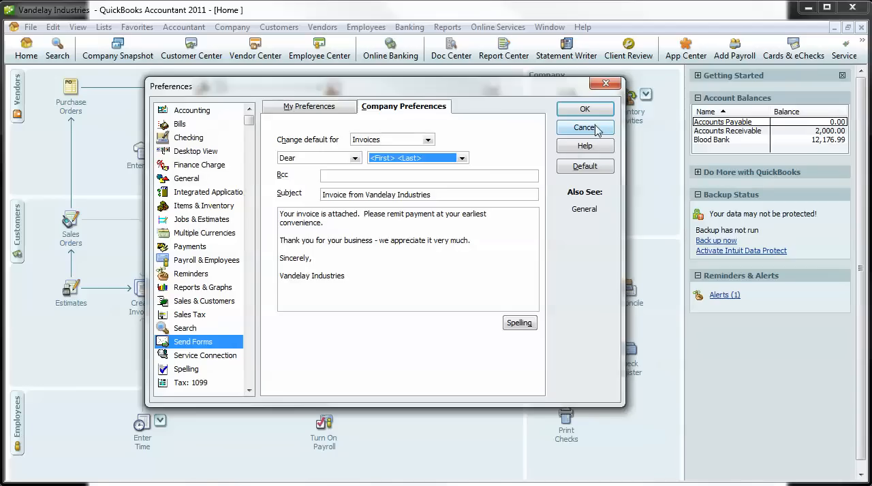
mouse_move(584, 109)
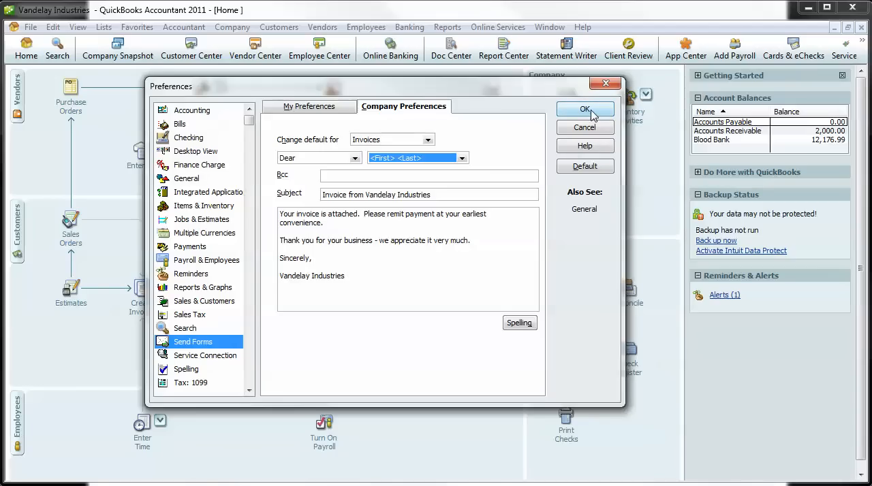
left_click(585, 109)
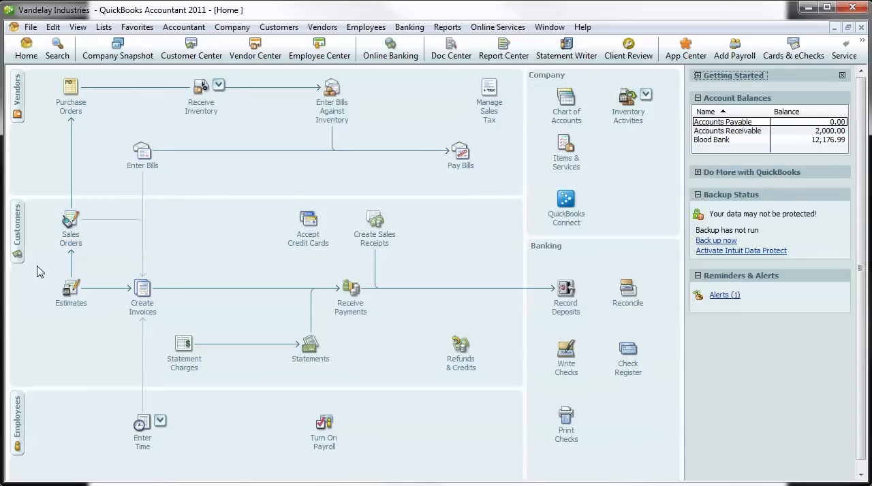
mouse_move(17, 229)
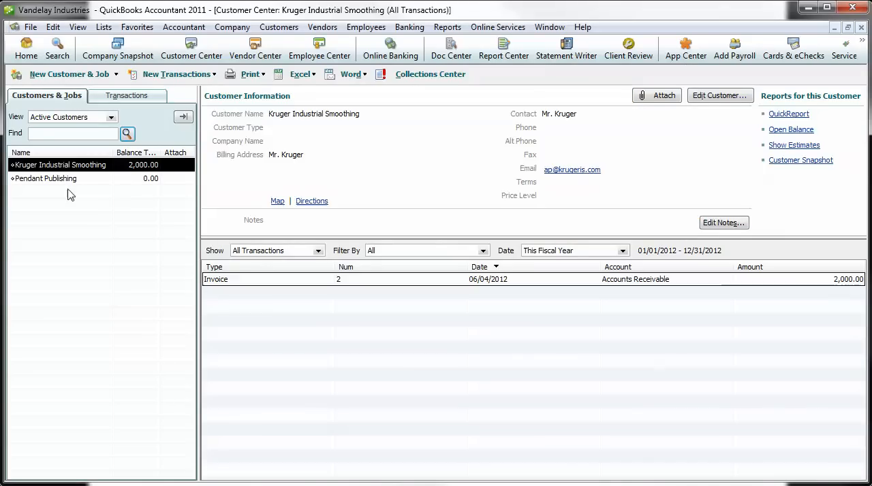
mouse_move(95, 182)
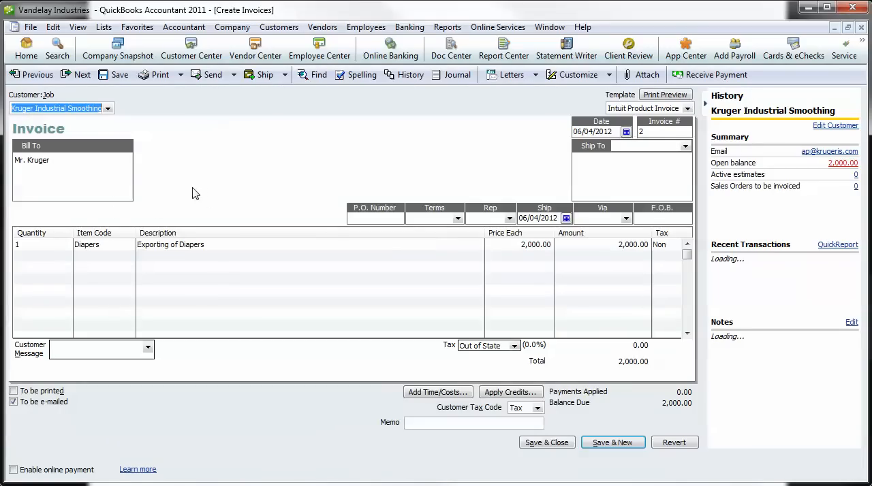
mouse_move(264, 261)
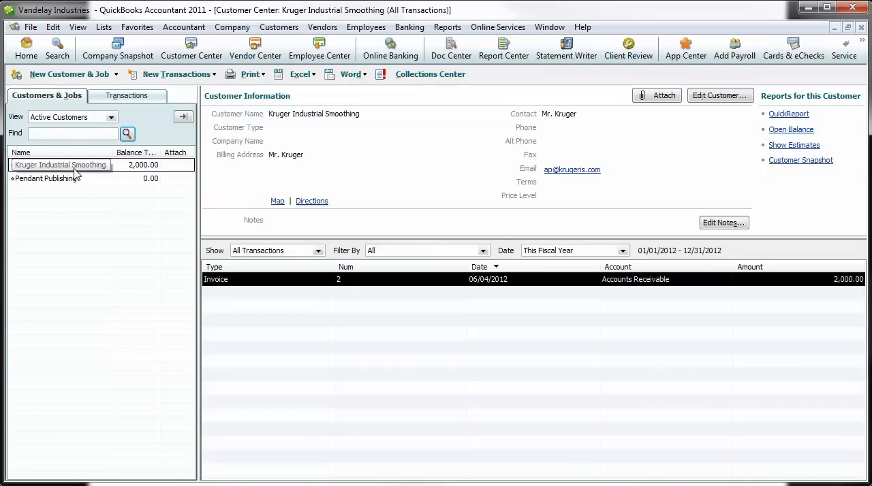
- Check Kruger Industrial Smoothing's preferred send method is e-mail, dismiss New Transactions, and return Home
left_click(719, 95)
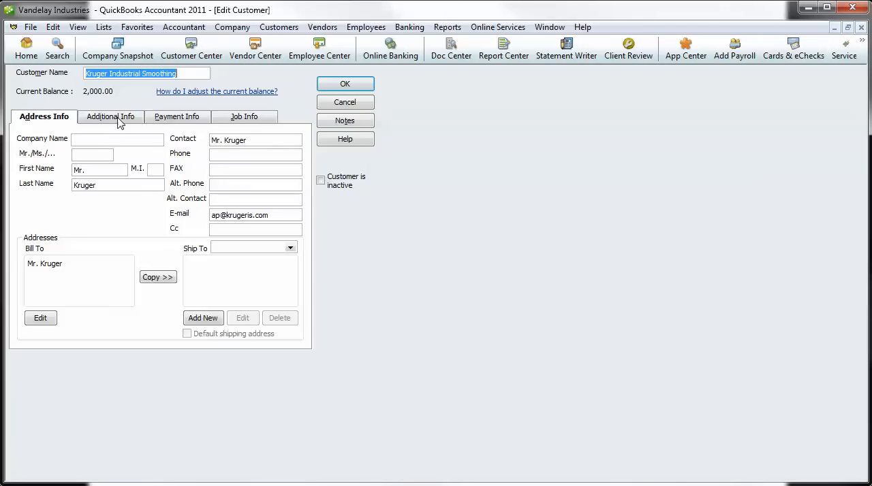
left_click(111, 117)
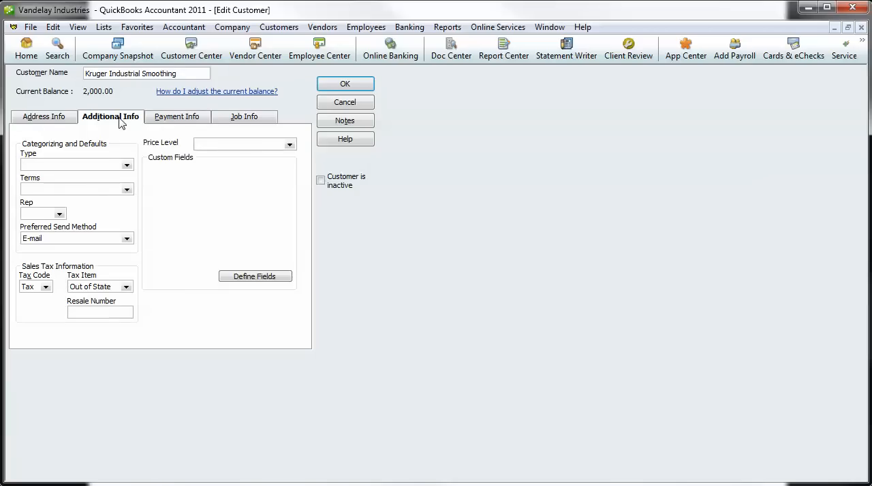
mouse_move(60, 231)
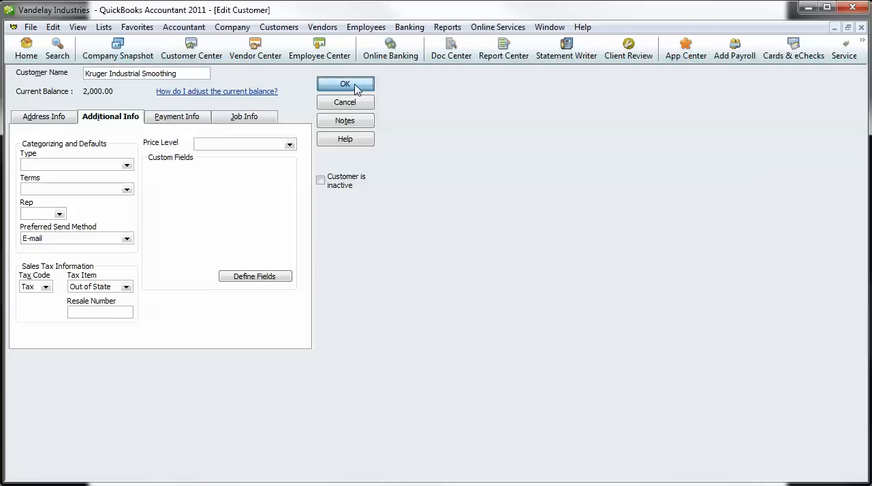
left_click(344, 85)
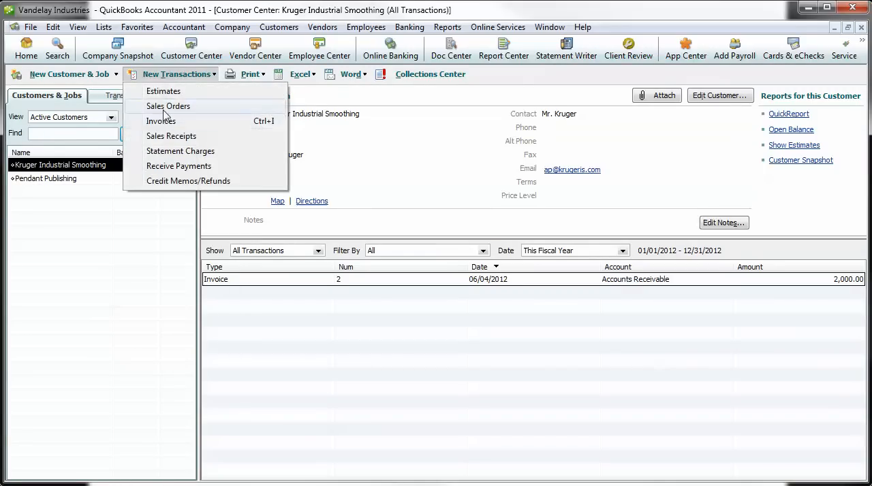
left_click(160, 120)
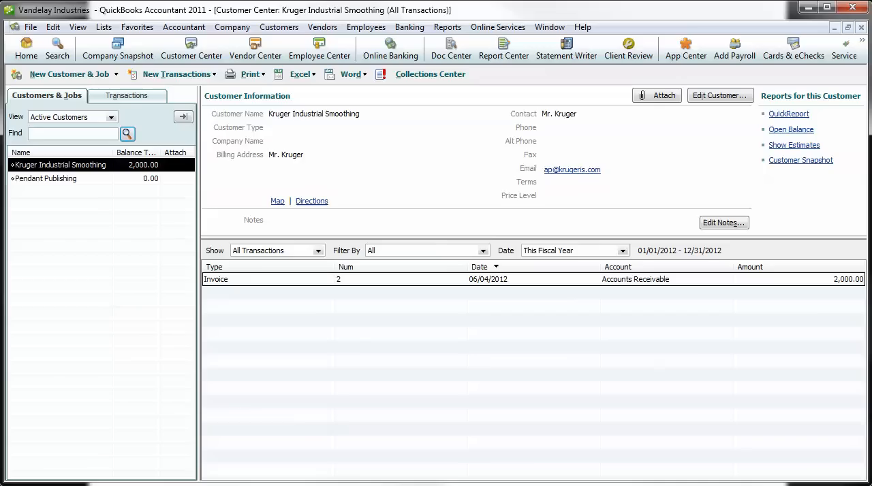
left_click(26, 49)
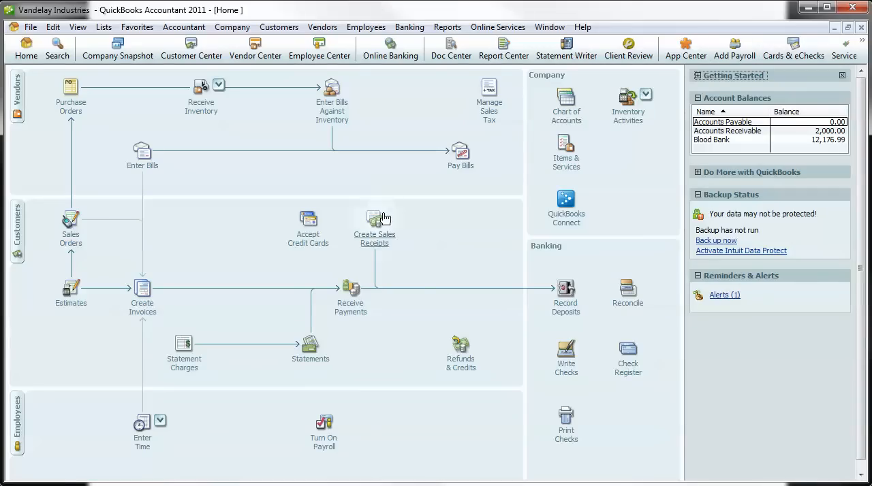
mouse_move(402, 207)
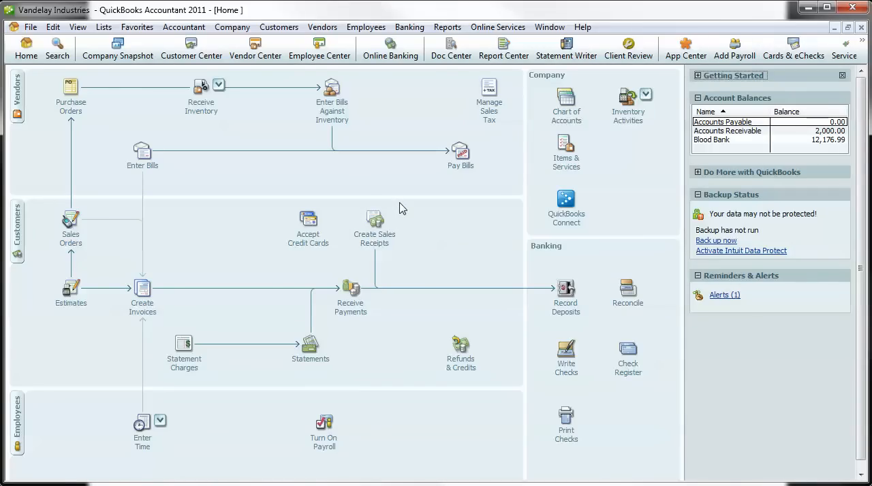
- Show the File menu over the Home page, ready to reach Send Forms
left_click(30, 27)
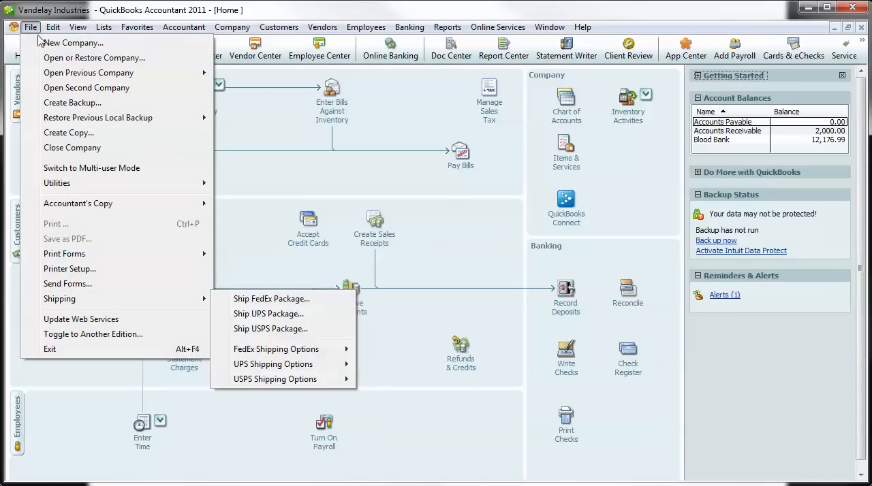
mouse_move(68, 284)
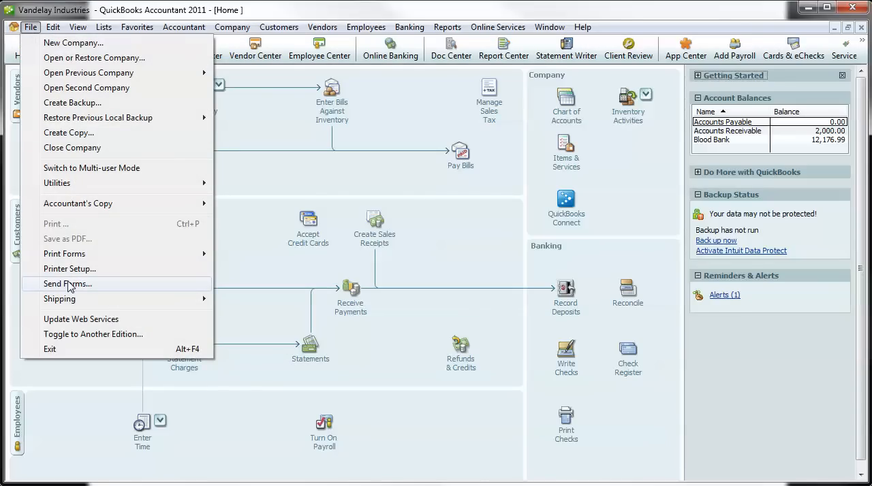
- From Send Forms, review the Kruger invoice e-mail, send the $2,000 invoice now, and dismiss the confirmation
left_click(68, 283)
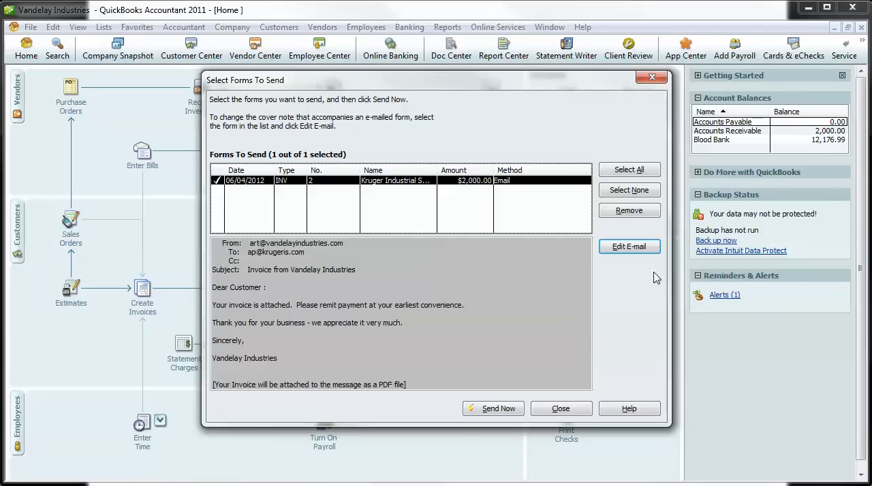
left_click(630, 246)
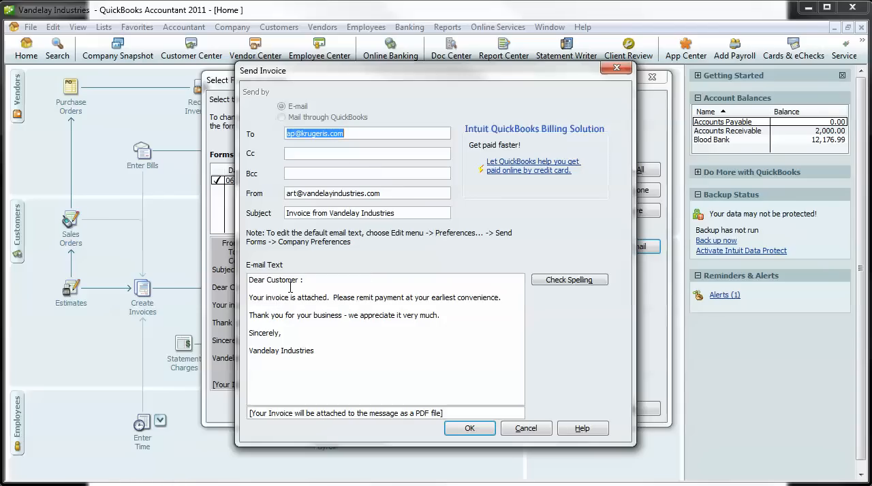
mouse_move(413, 344)
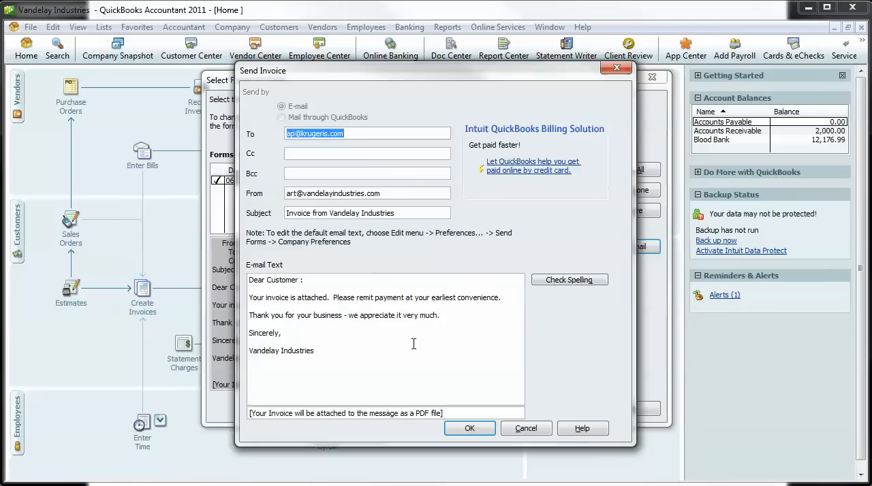
left_click(469, 428)
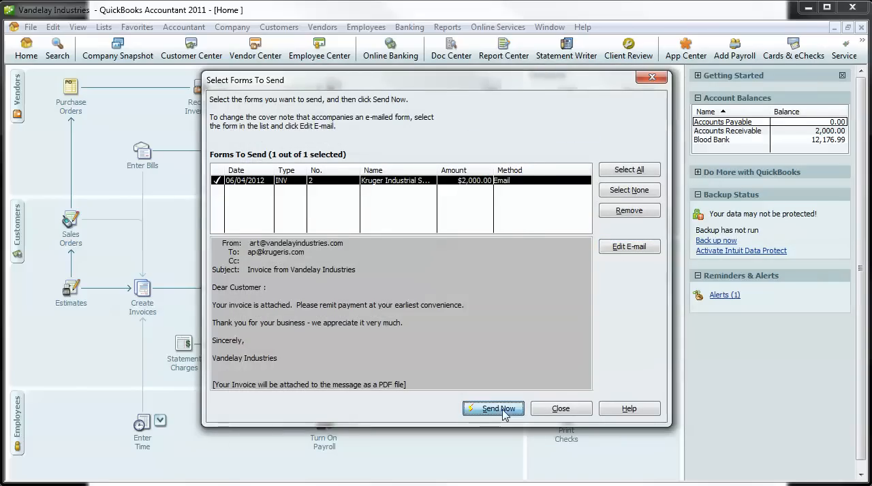
left_click(493, 409)
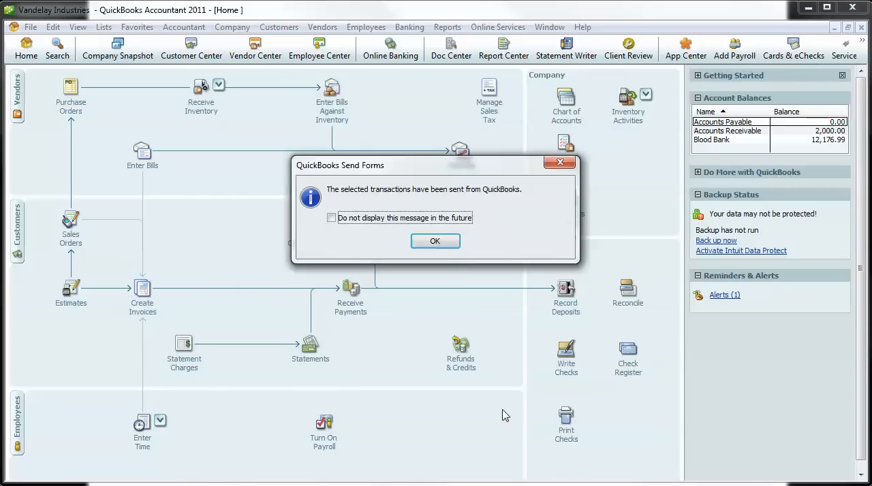
left_click(435, 242)
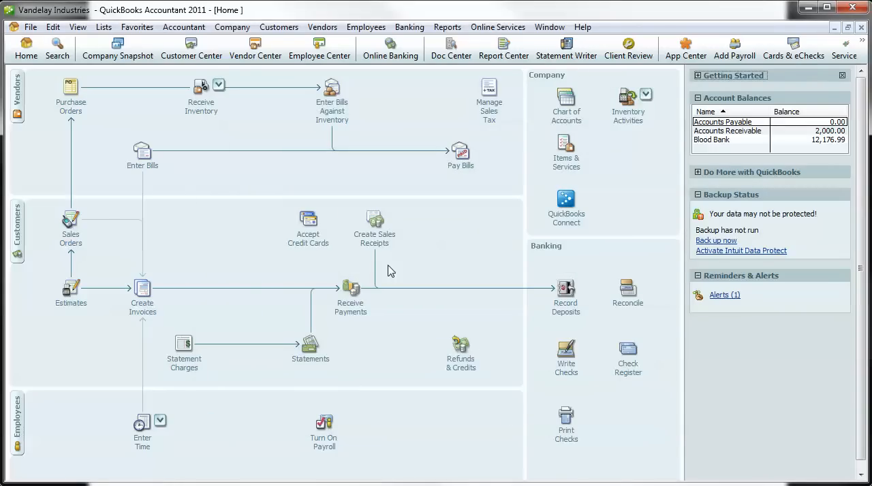
mouse_move(324, 352)
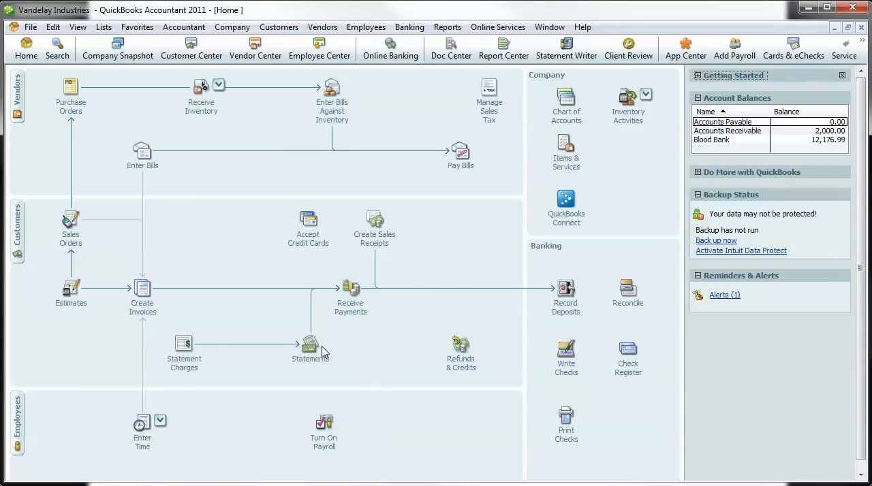
- Start Create Statements for one customer and choose Kruger Industrial Smoothing
left_click(310, 348)
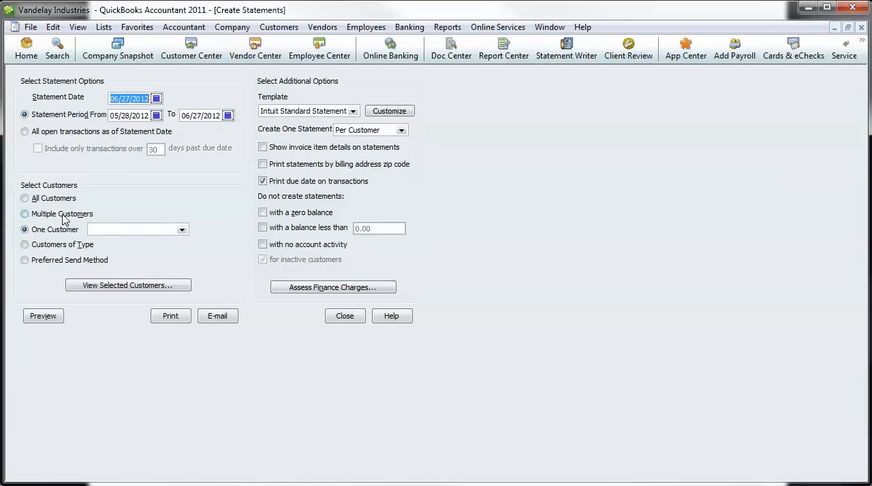
left_click(25, 213)
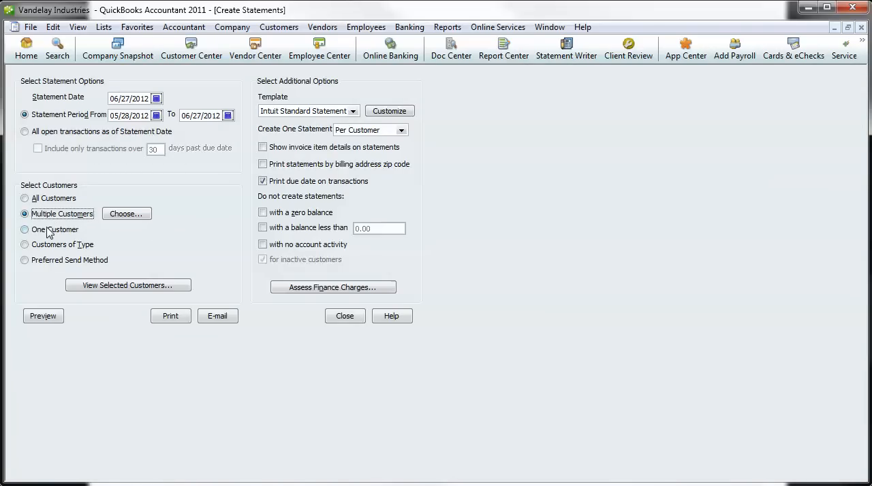
mouse_move(49, 231)
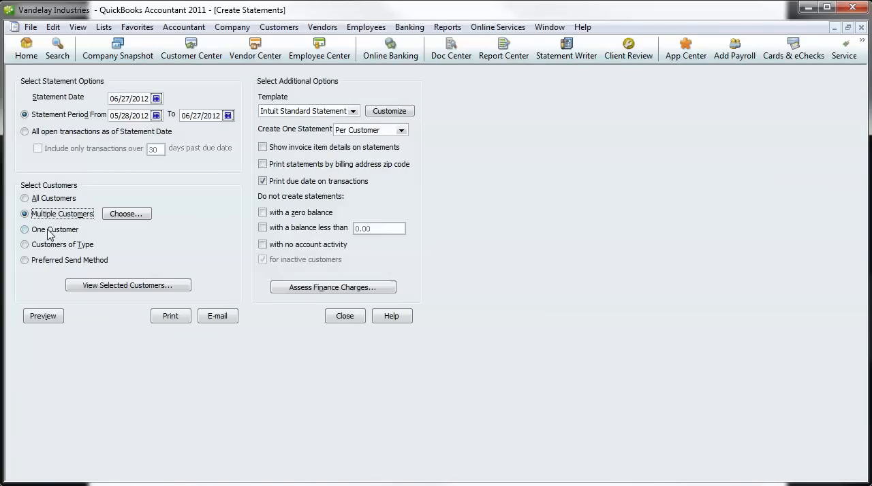
left_click(24, 229)
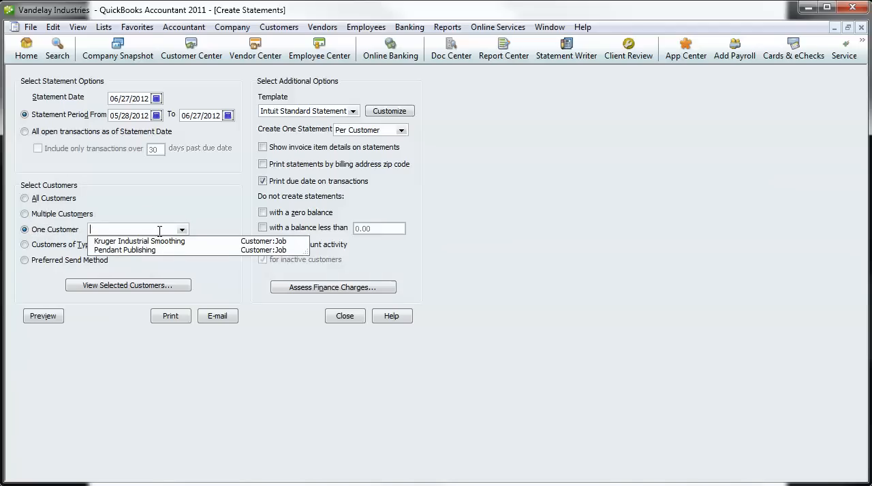
left_click(139, 241)
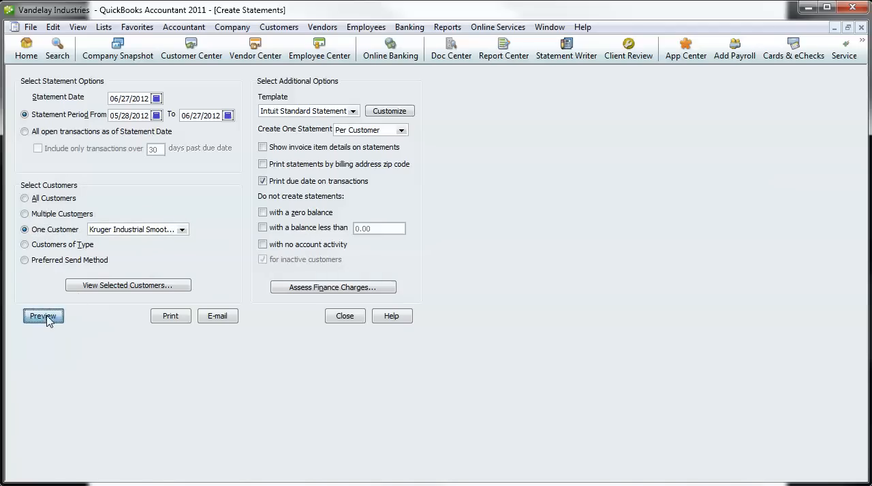
left_click(44, 316)
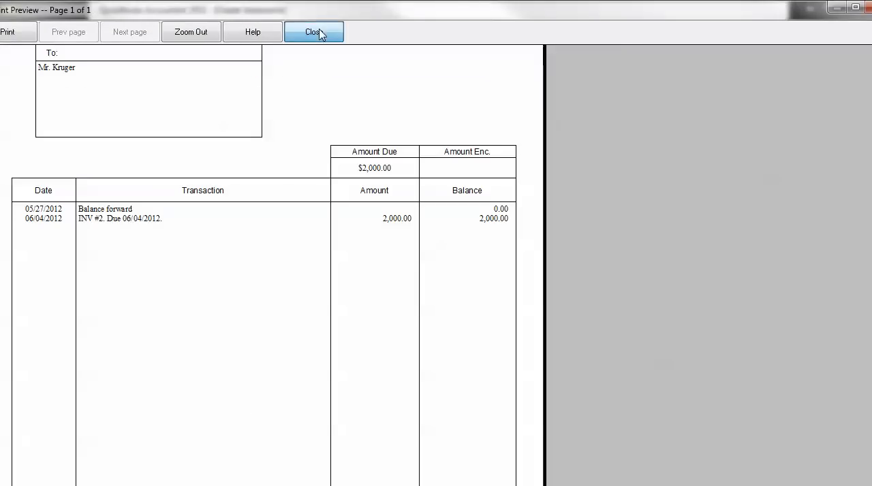
left_click(313, 33)
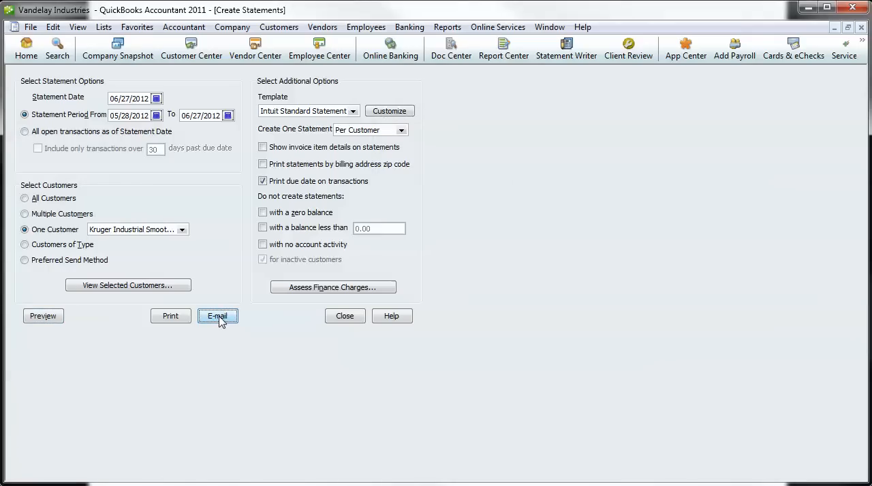
left_click(218, 316)
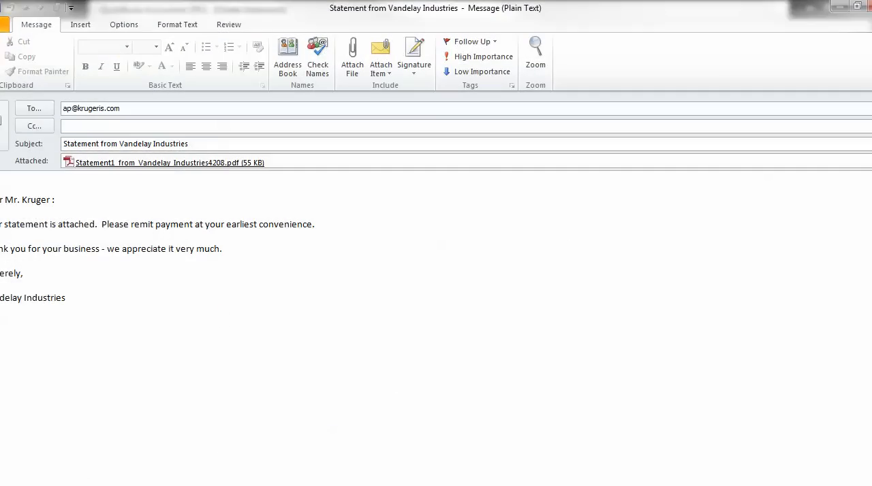